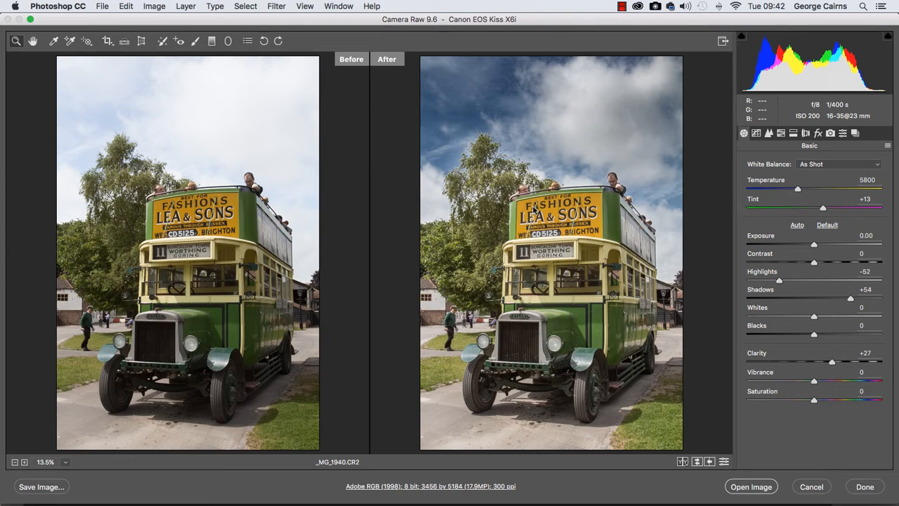
mouse_move(290, 352)
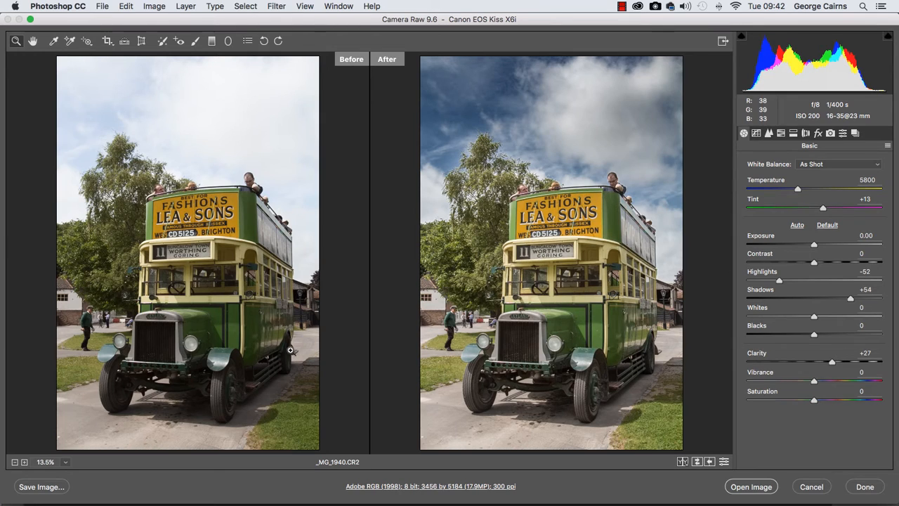
mouse_move(169, 112)
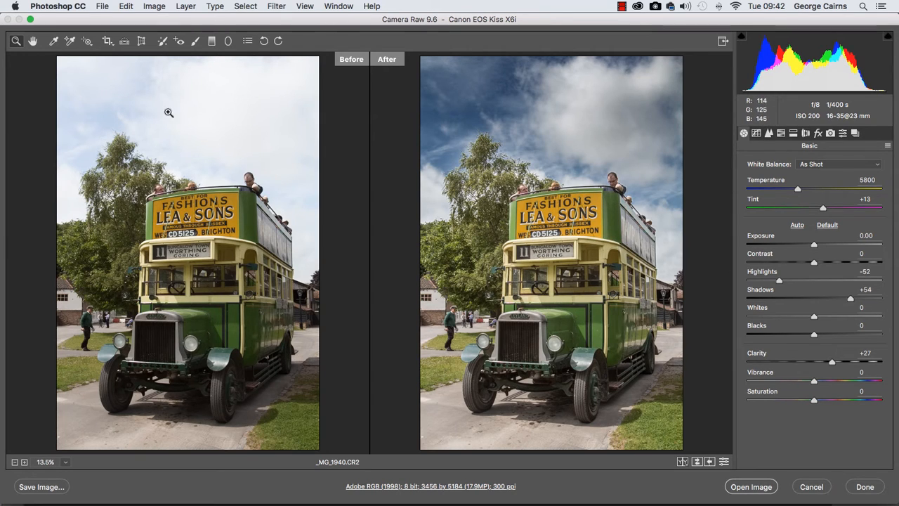
mouse_move(469, 110)
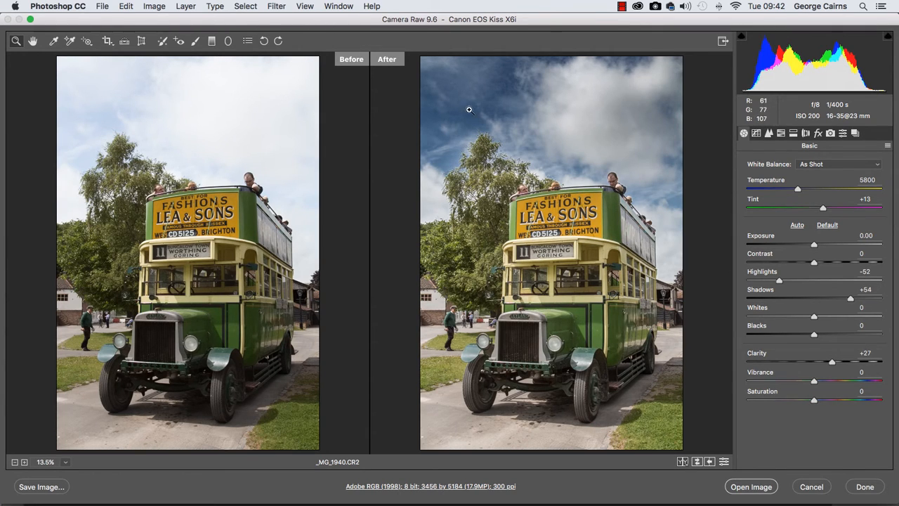
mouse_move(578, 154)
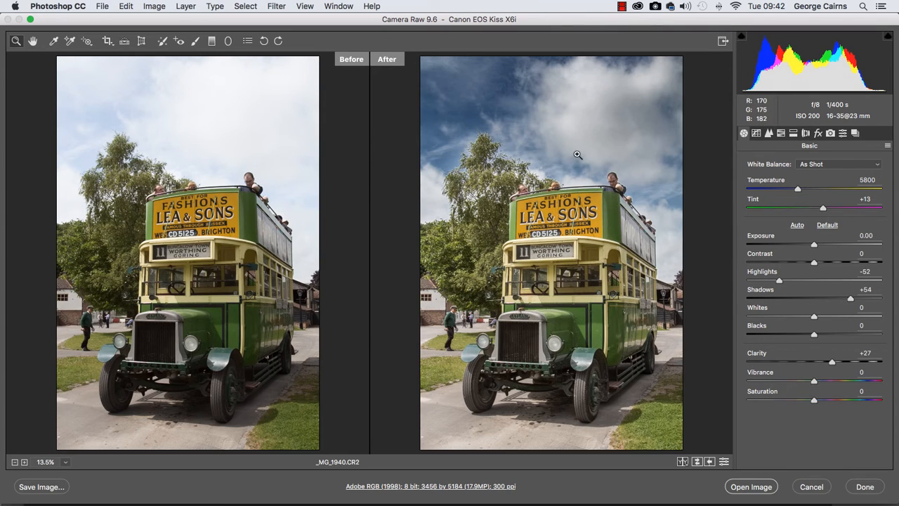
mouse_move(577, 155)
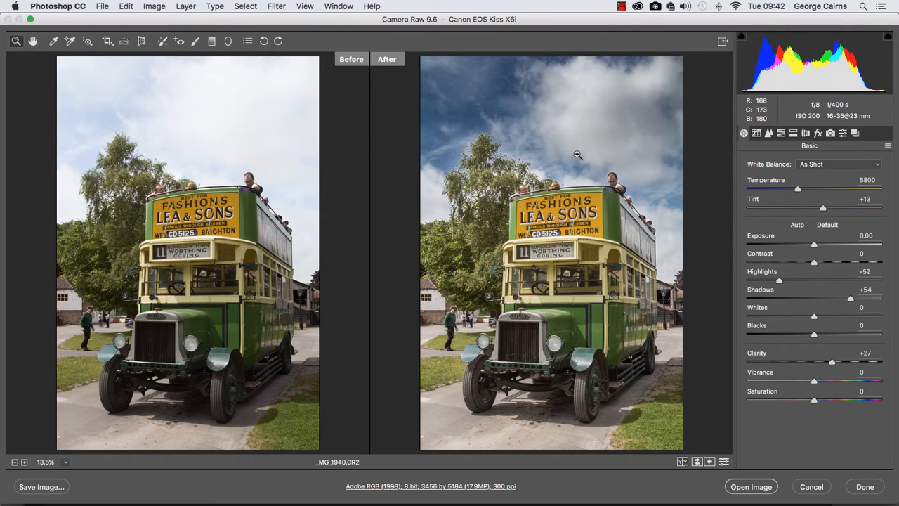
mouse_move(554, 123)
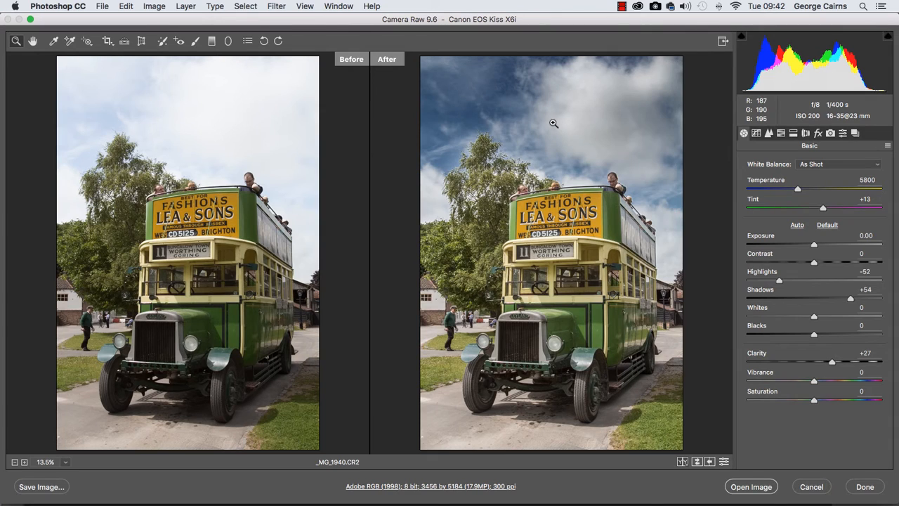
mouse_move(225, 123)
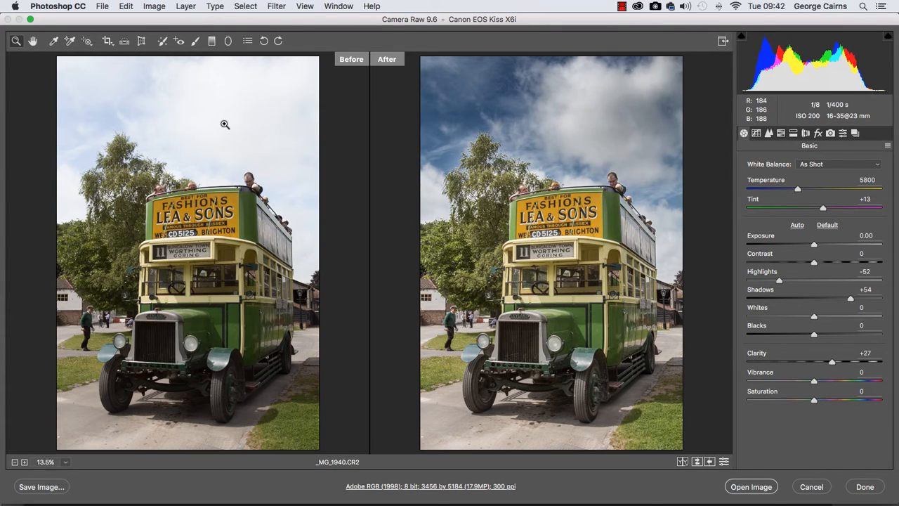
mouse_move(470, 175)
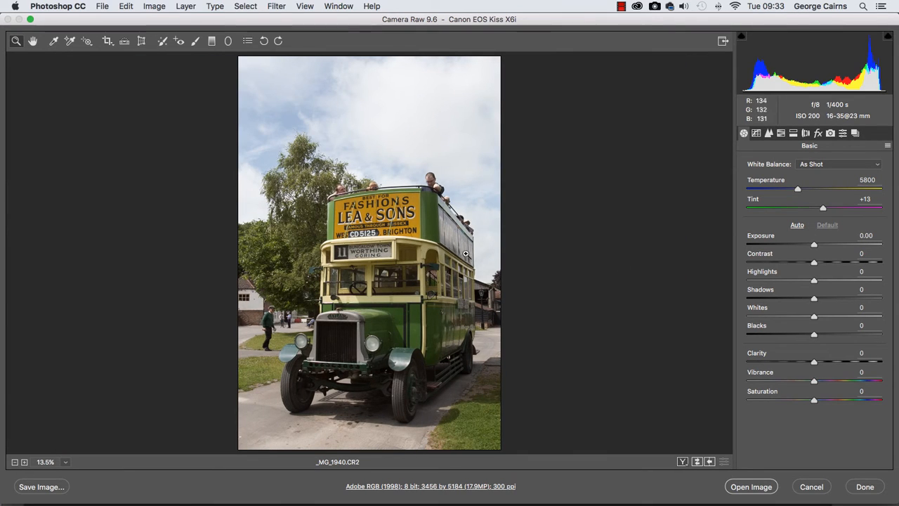
mouse_move(455, 283)
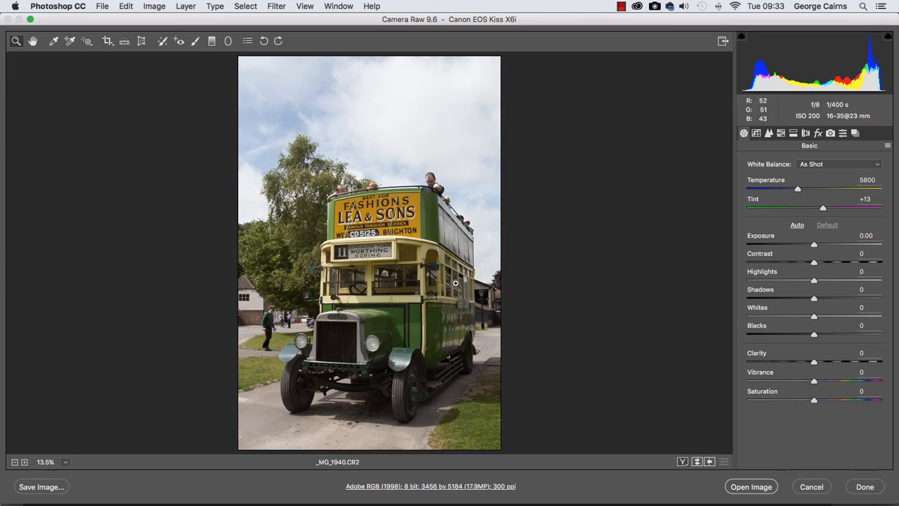
mouse_move(415, 217)
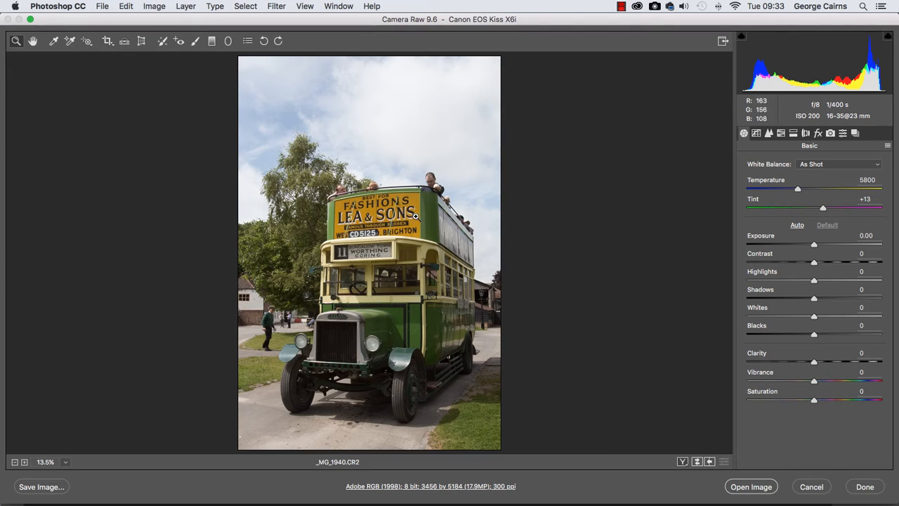
mouse_move(374, 135)
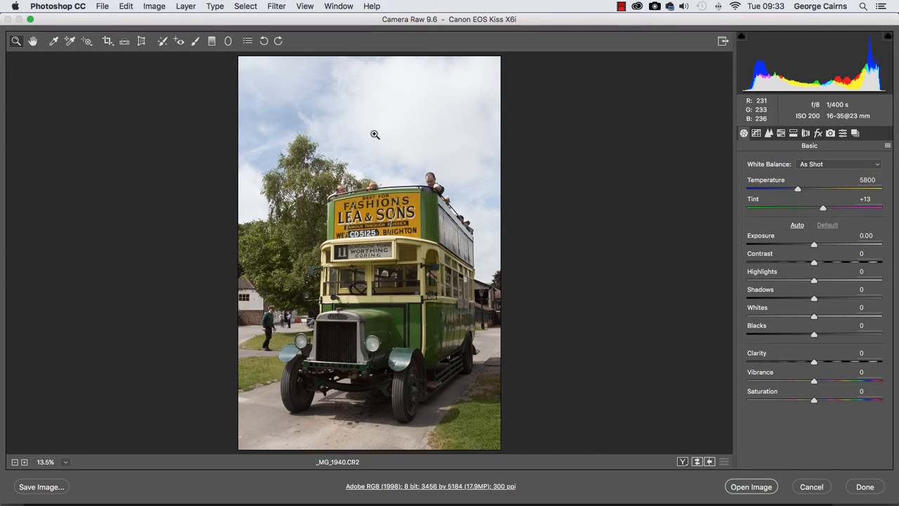
mouse_move(818, 281)
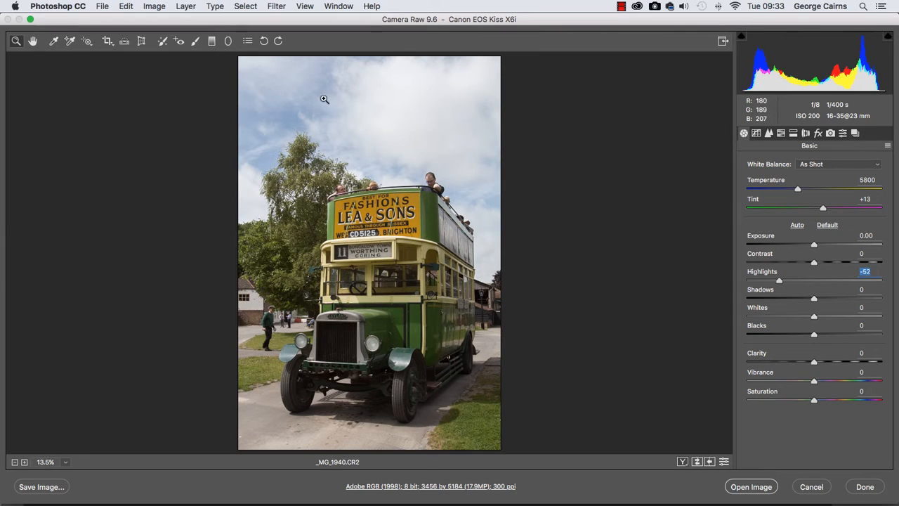
mouse_move(363, 101)
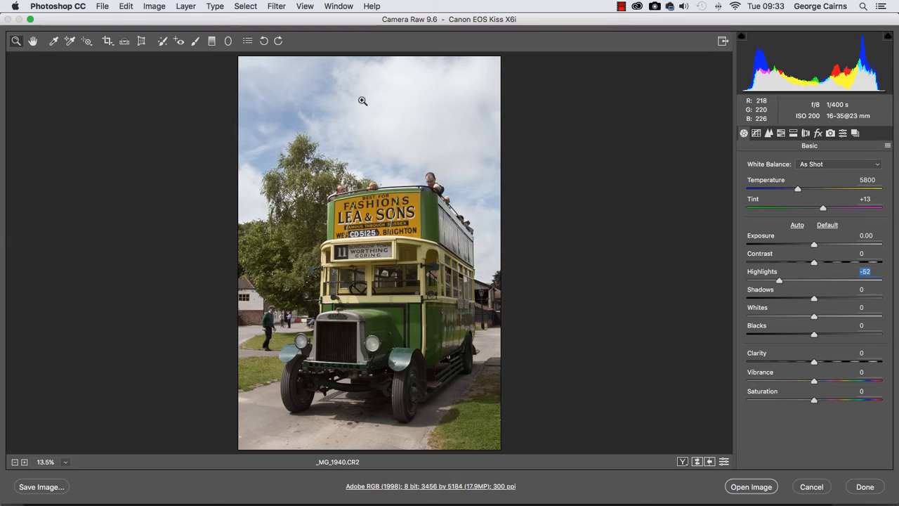
mouse_move(421, 306)
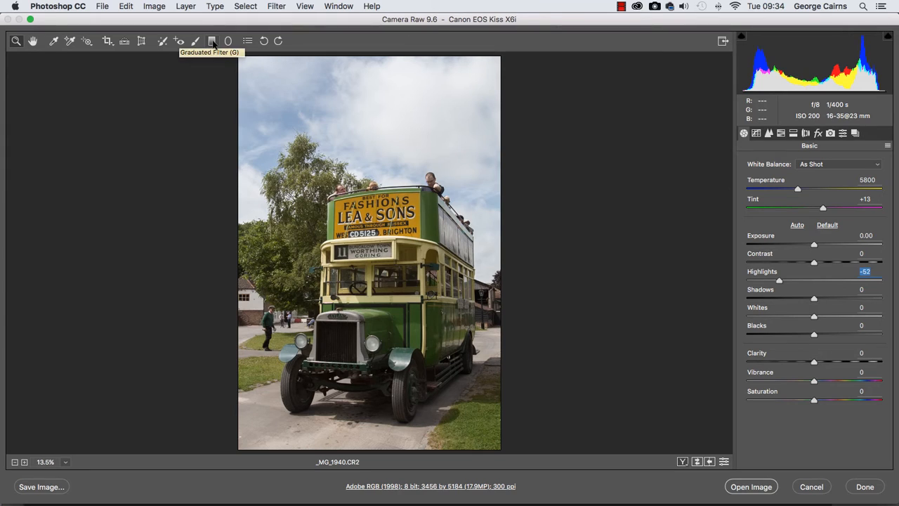
- Select the Graduated Filter tool and set its Dehaze to about +38
left_click(212, 40)
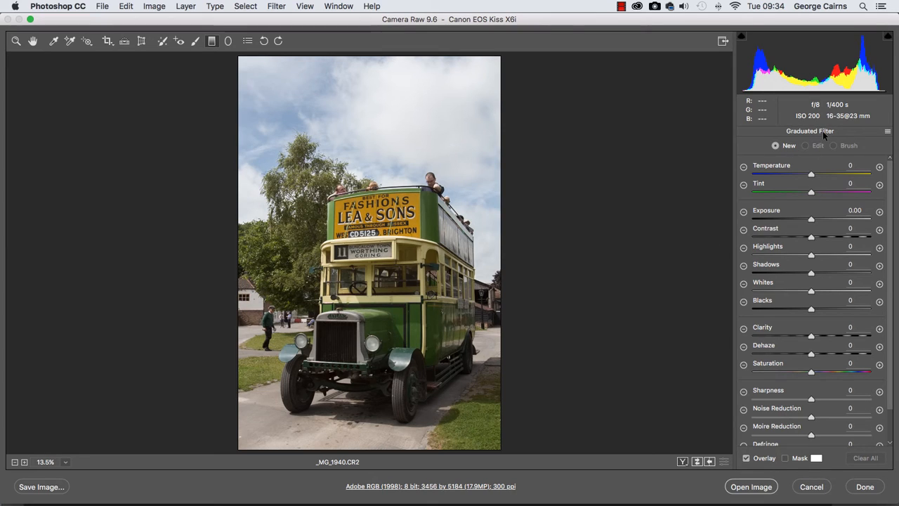
mouse_move(787, 213)
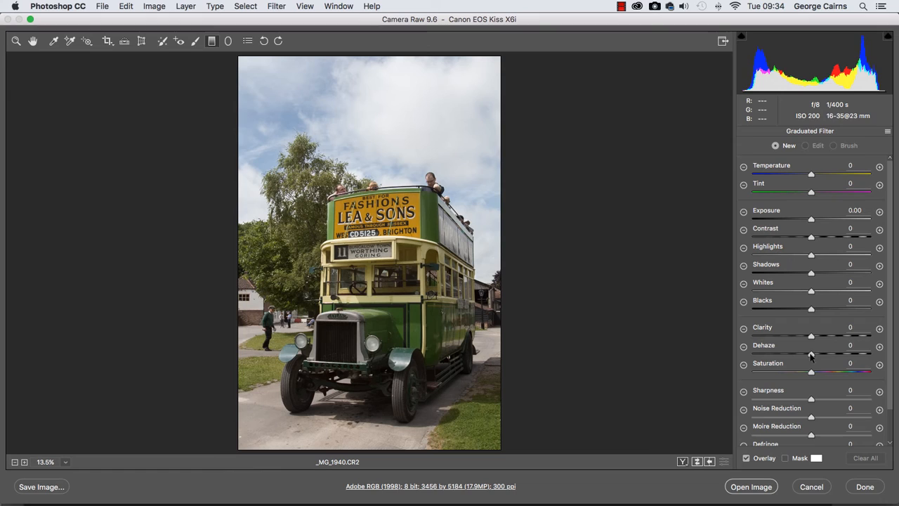
left_click_drag(812, 354, 833, 354)
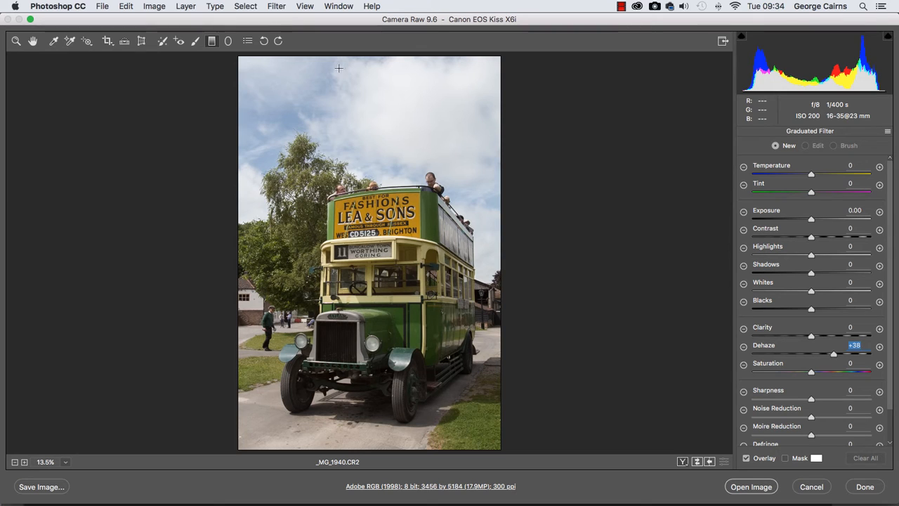
- Drag the gradient from the top edge down to the bus roof and raise Dehaze to +52
left_click_drag(373, 56, 373, 73)
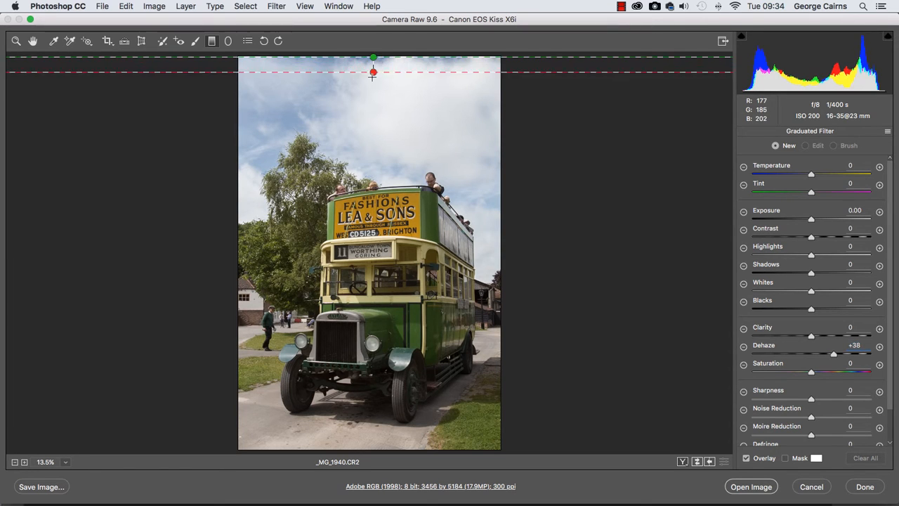
left_click_drag(373, 73, 373, 252)
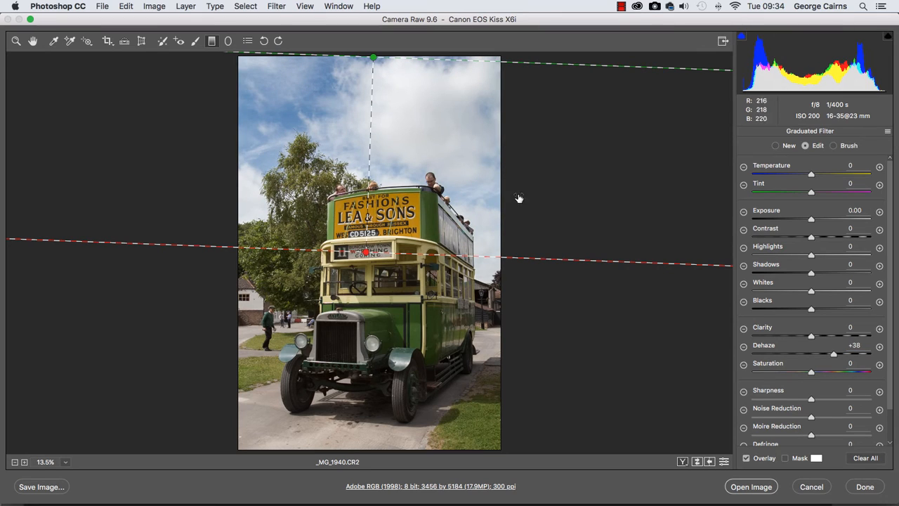
left_click_drag(835, 354, 843, 354)
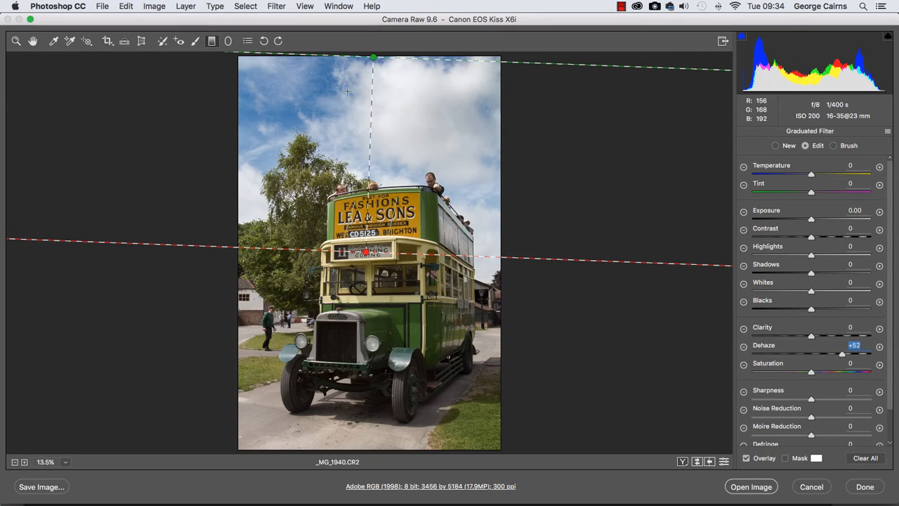
mouse_move(329, 87)
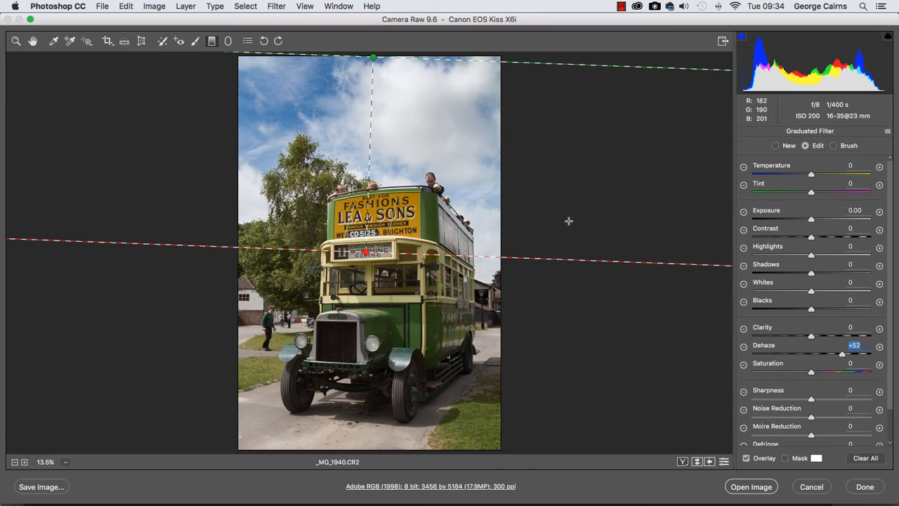
- Lower the graduated filter's Exposure to about -0.80 to darken the sky
left_click_drag(812, 220, 807, 219)
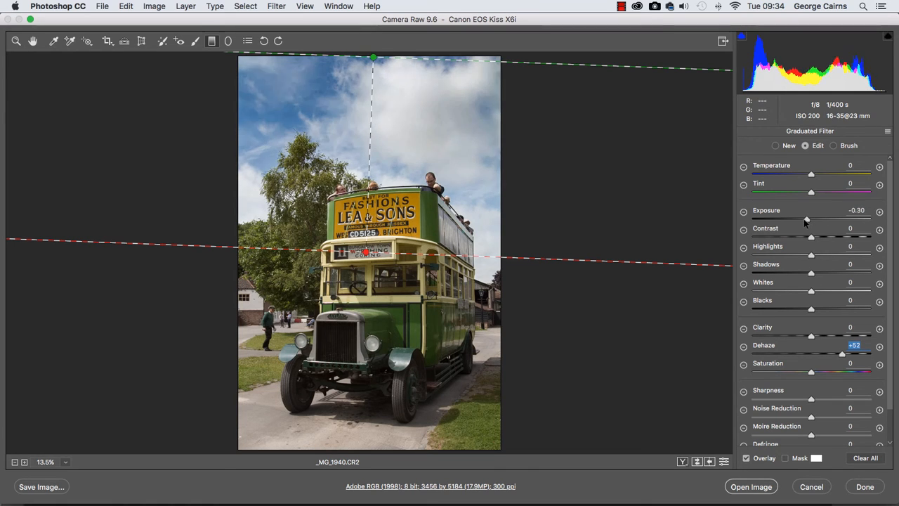
left_click_drag(806, 219, 799, 220)
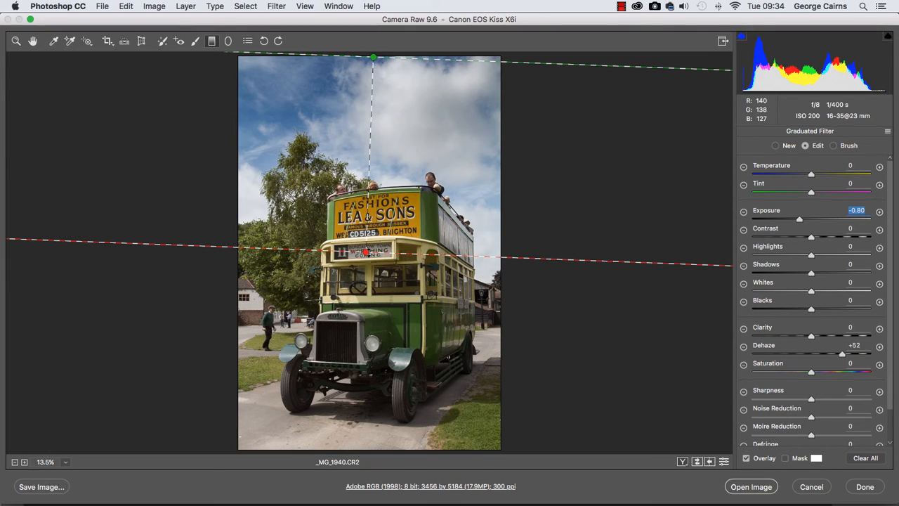
mouse_move(302, 143)
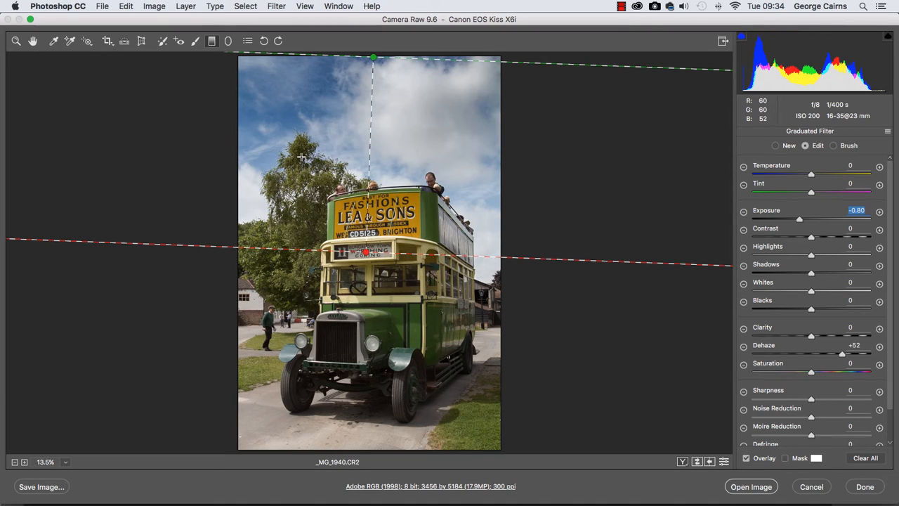
mouse_move(723, 175)
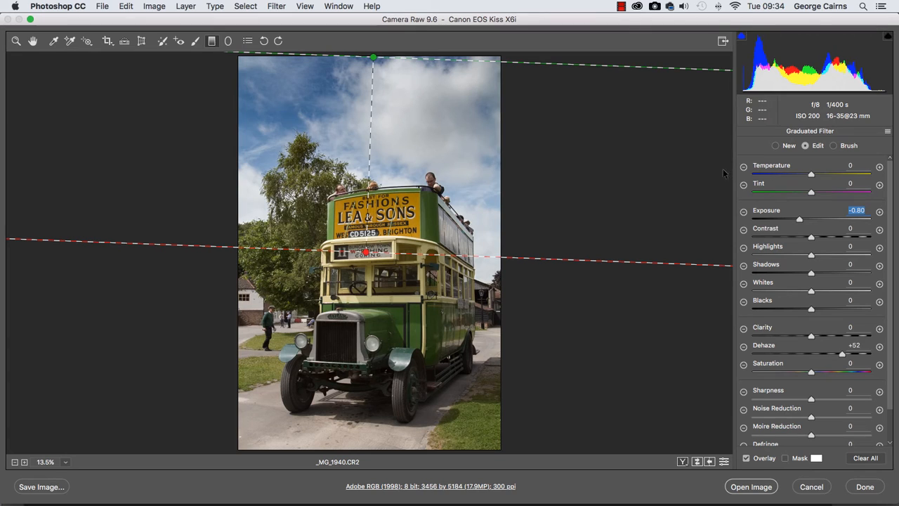
- Switch the sky graduated filter to Brush editing for mask refinement
left_click(835, 145)
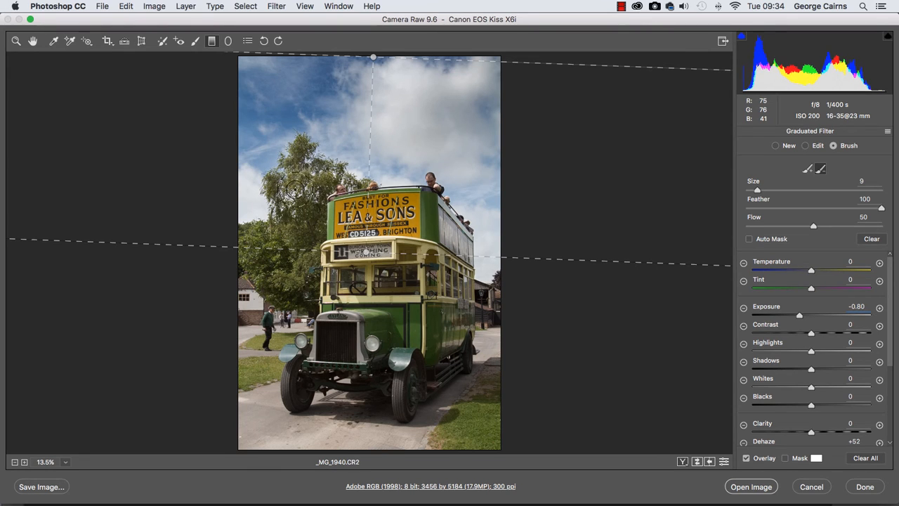
mouse_move(433, 184)
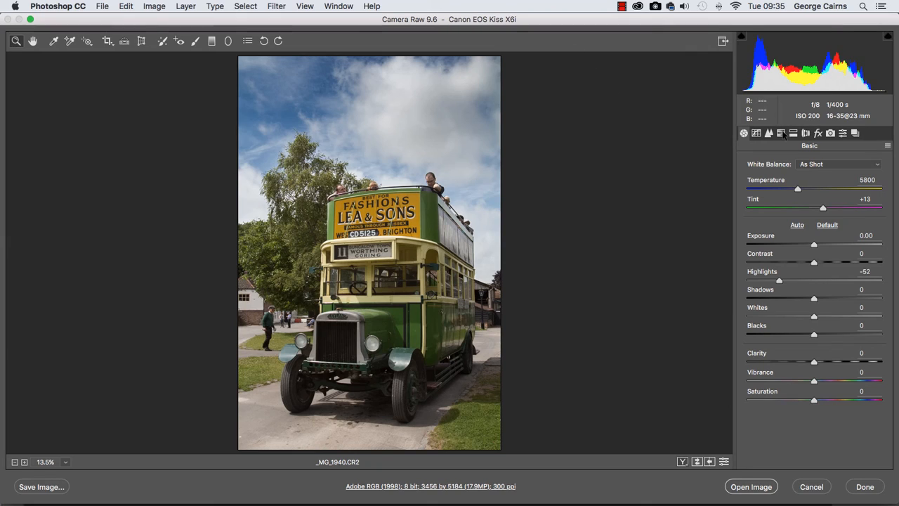
mouse_move(781, 132)
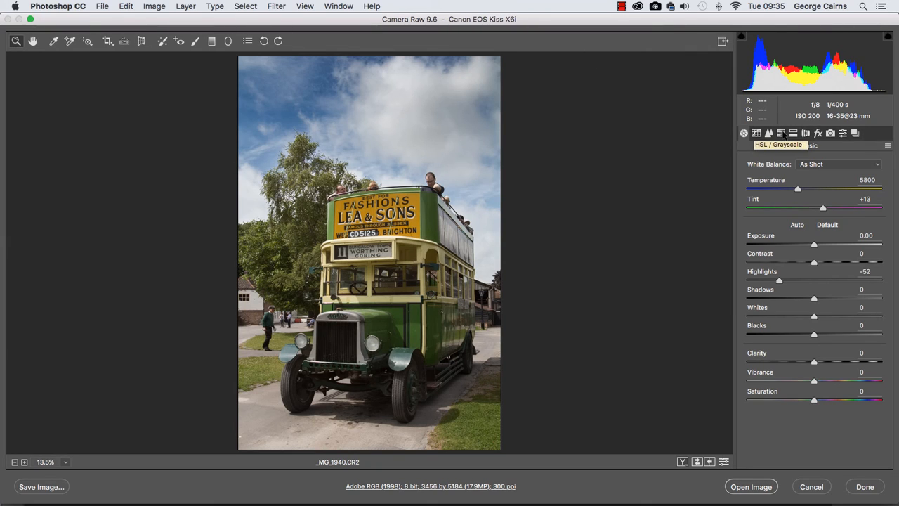
- Switch to the HSL/Grayscale panel for per-colour adjustments
left_click(768, 132)
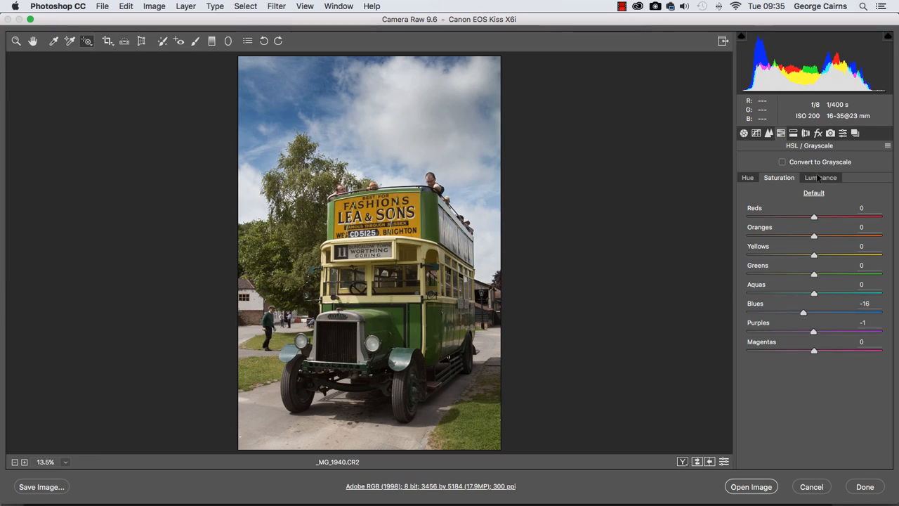
- In HSL Luminance, lower Blues to about -87 to darken the sky
left_click(820, 177)
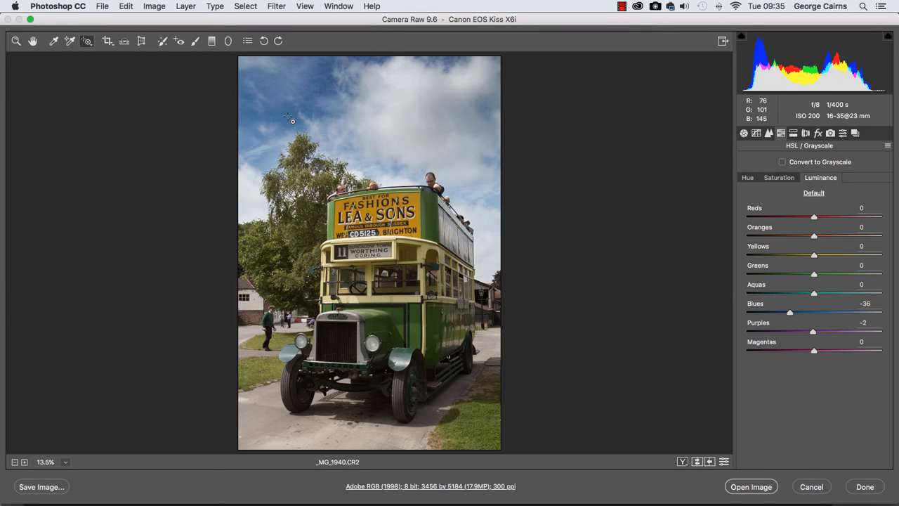
mouse_move(287, 112)
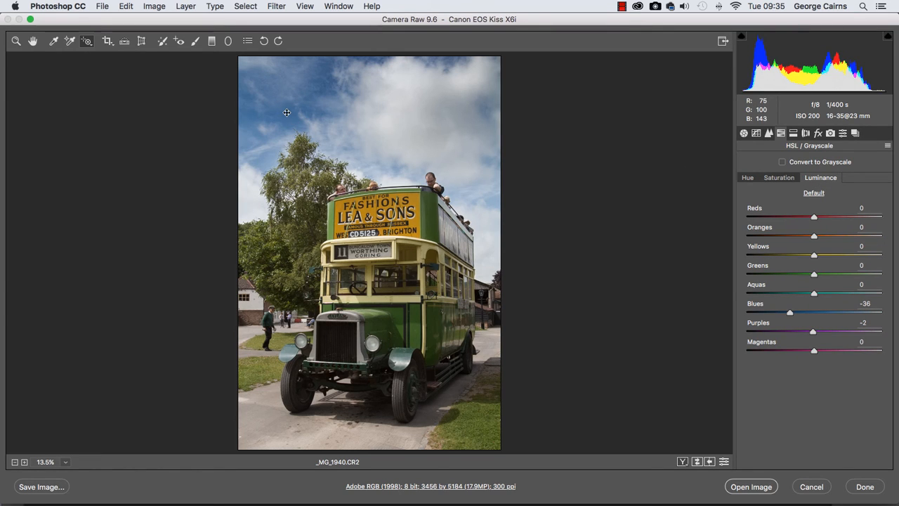
left_click_drag(790, 312, 778, 312)
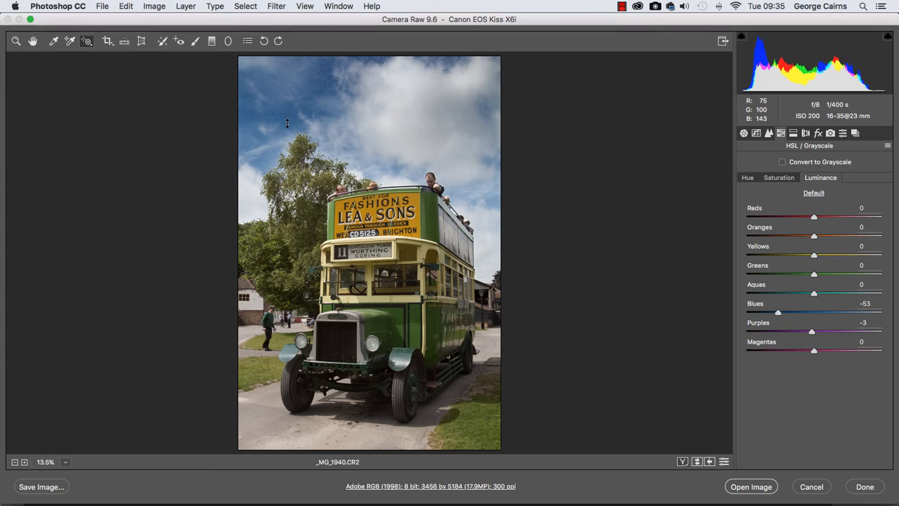
left_click_drag(778, 312, 763, 312)
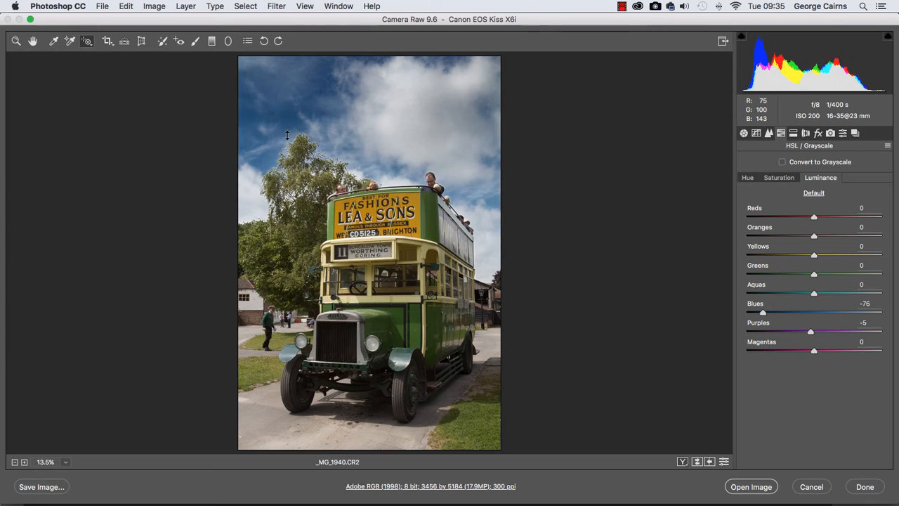
left_click_drag(763, 311, 768, 312)
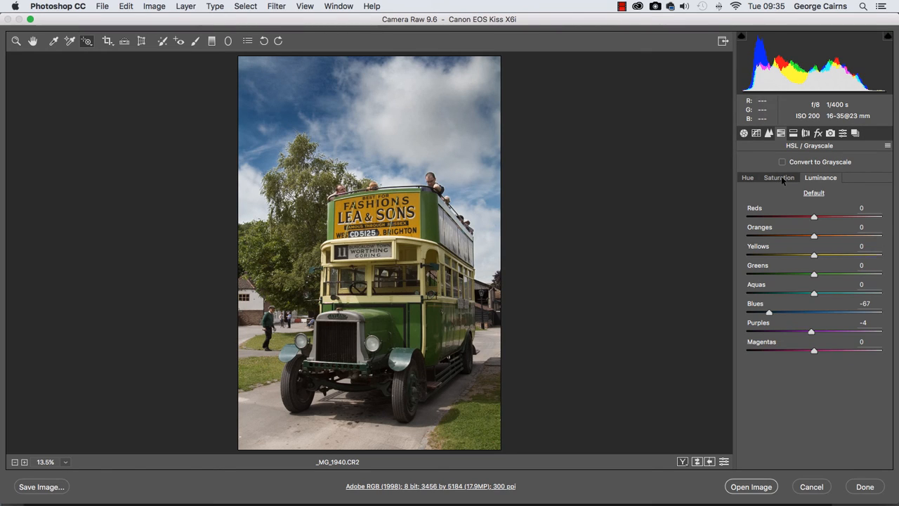
- In HSL Saturation, reduce Blues to about -29, then return to the Basic panel
left_click(778, 177)
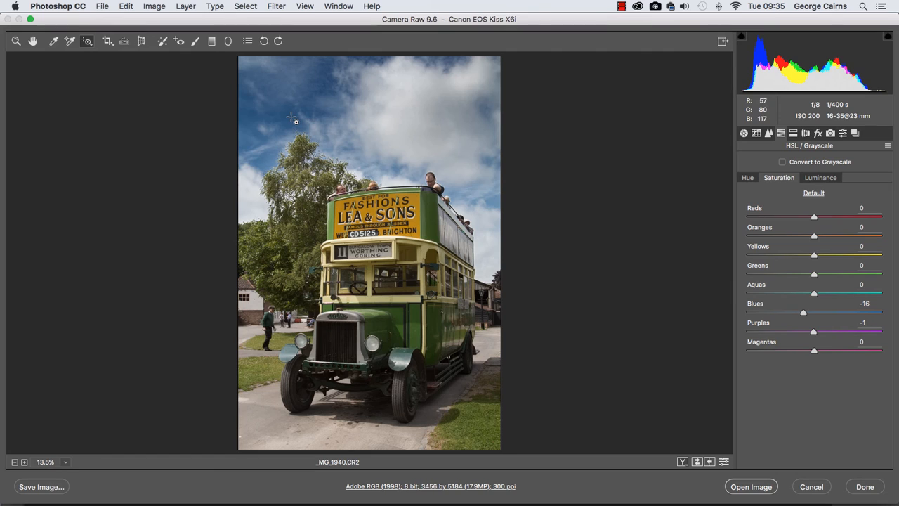
left_click_drag(804, 312, 796, 312)
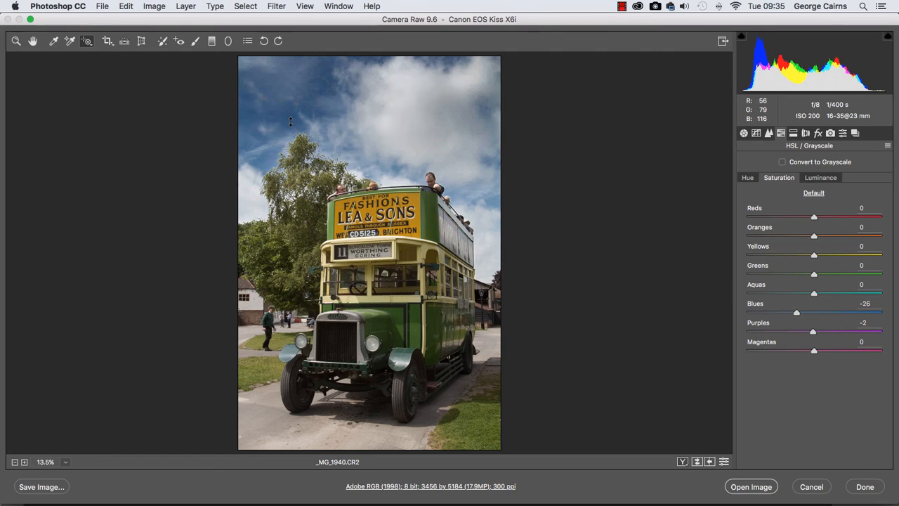
left_click_drag(797, 312, 795, 312)
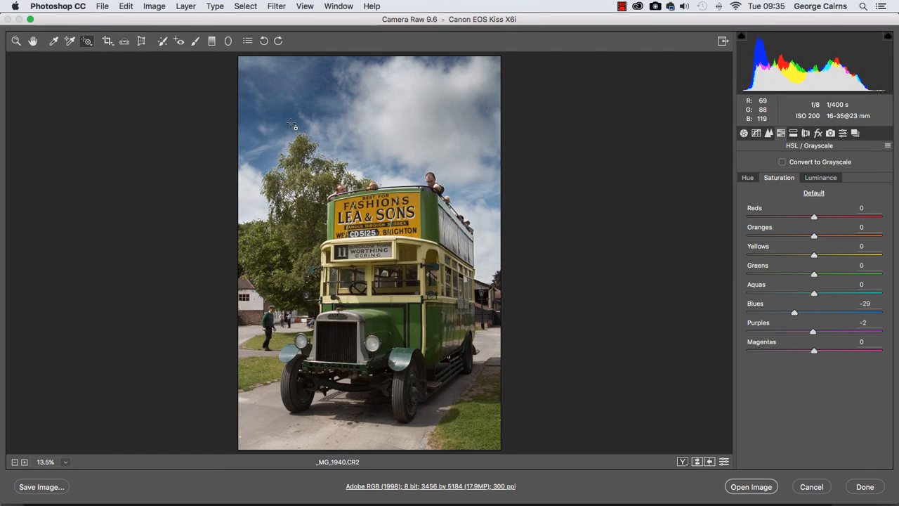
left_click(745, 132)
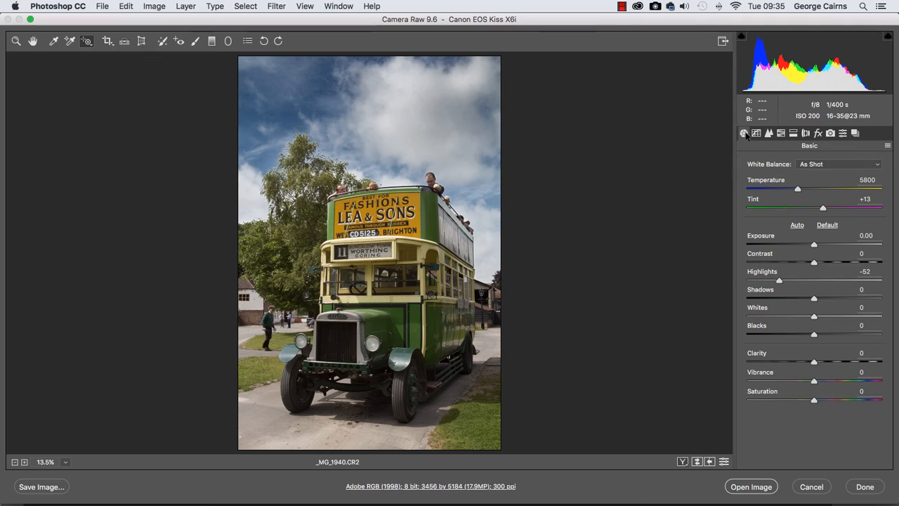
mouse_move(815, 301)
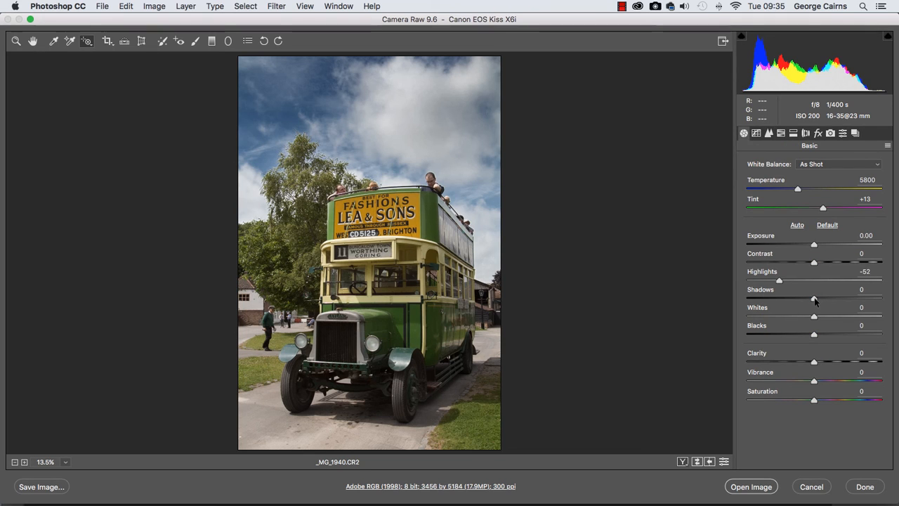
- Raise Shadows to +54 and Clarity to about +27 in the Basic panel
left_click_drag(815, 296, 841, 296)
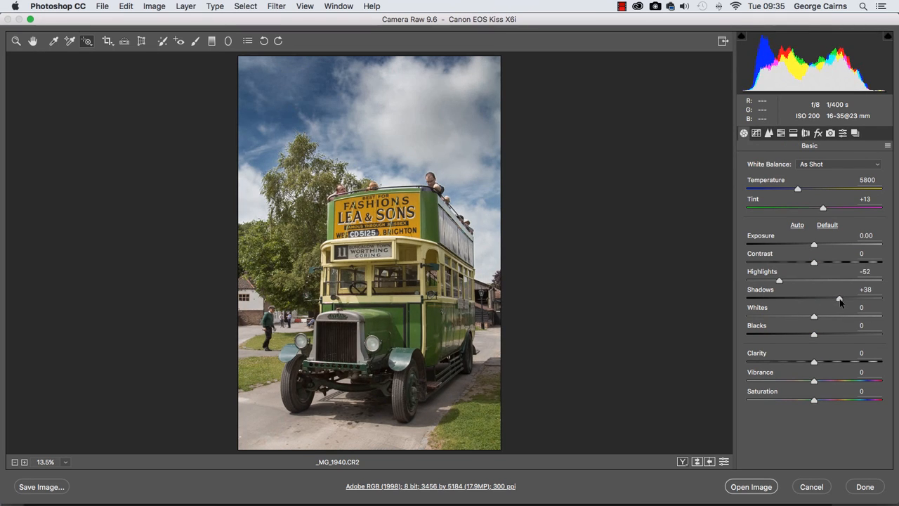
left_click_drag(824, 298, 846, 298)
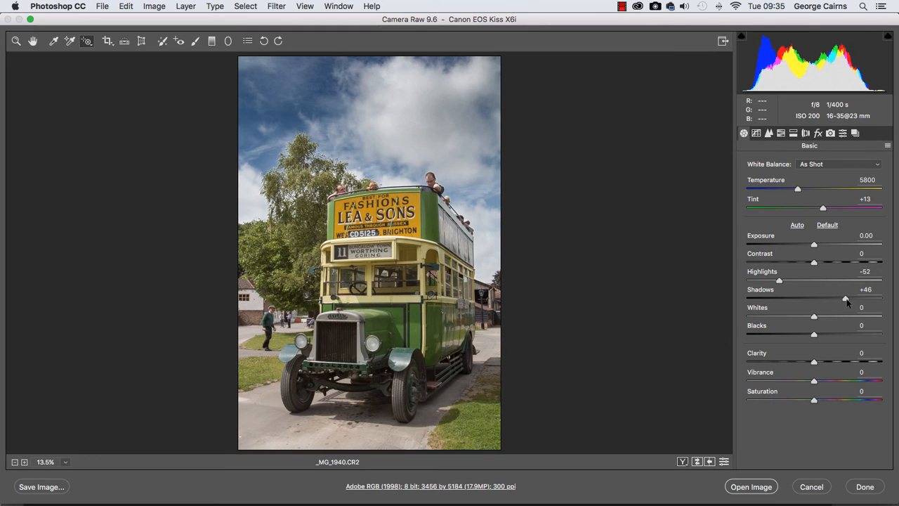
left_click_drag(843, 298, 852, 298)
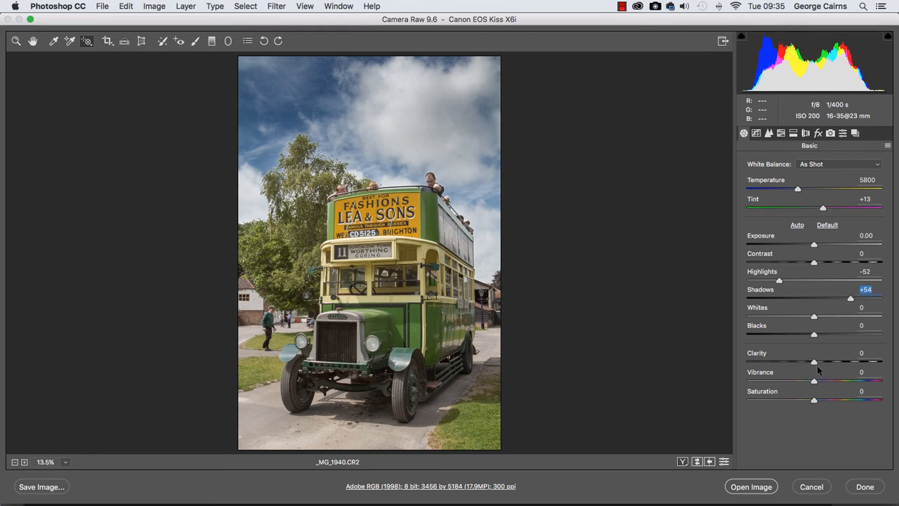
left_click_drag(815, 362, 829, 362)
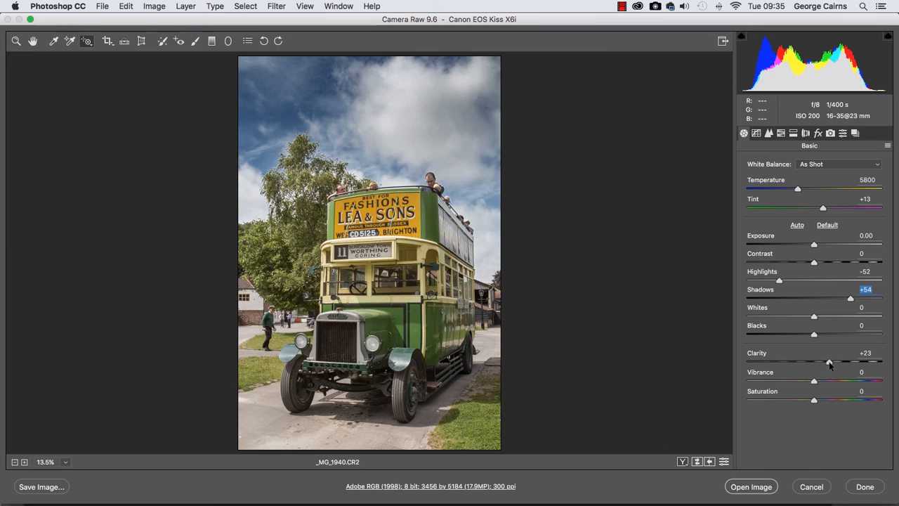
left_click_drag(829, 363, 831, 363)
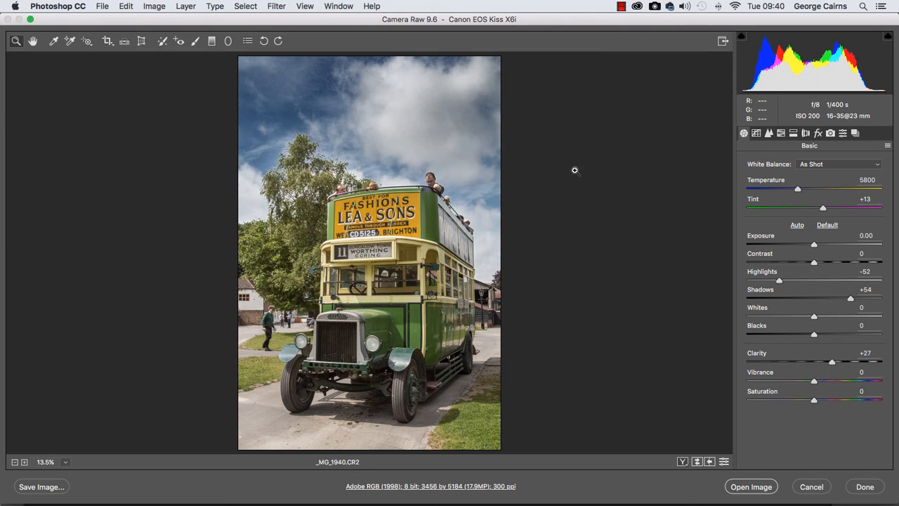
mouse_move(591, 359)
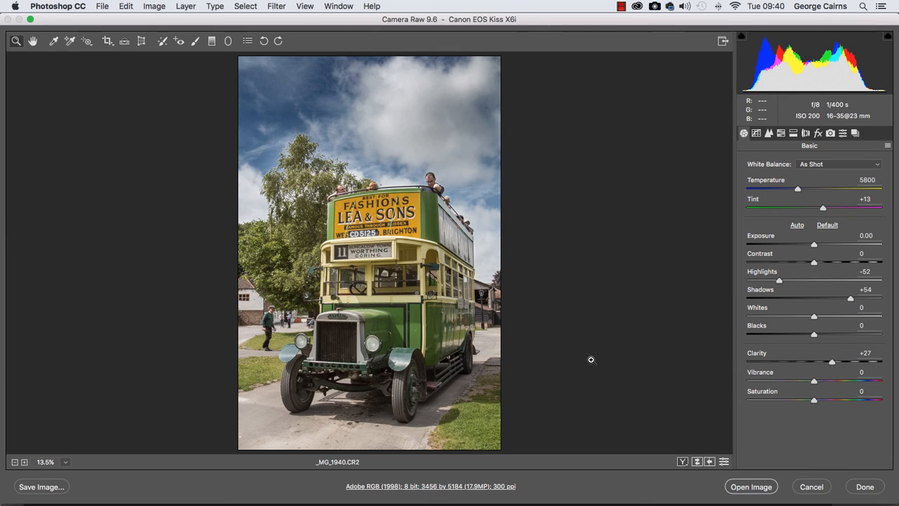
- Show the Before/After side-by-side comparison of the bus photo
left_click(683, 461)
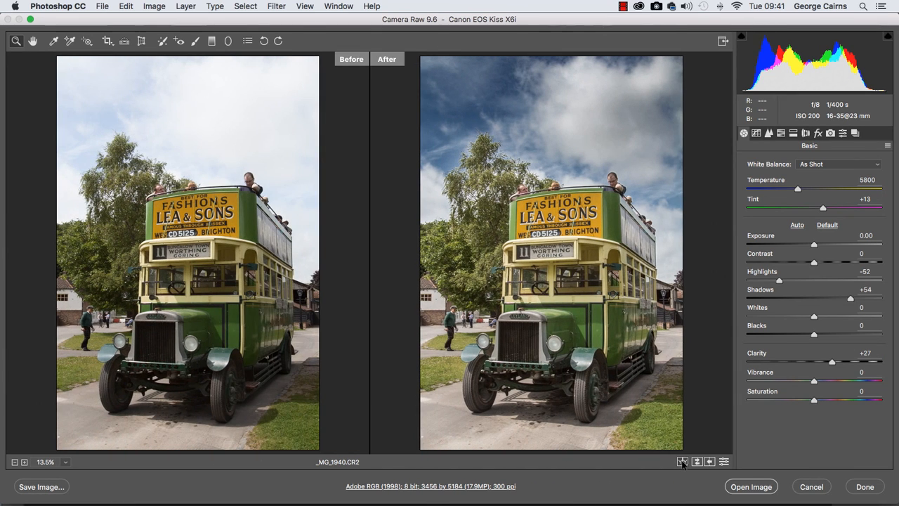
mouse_move(213, 132)
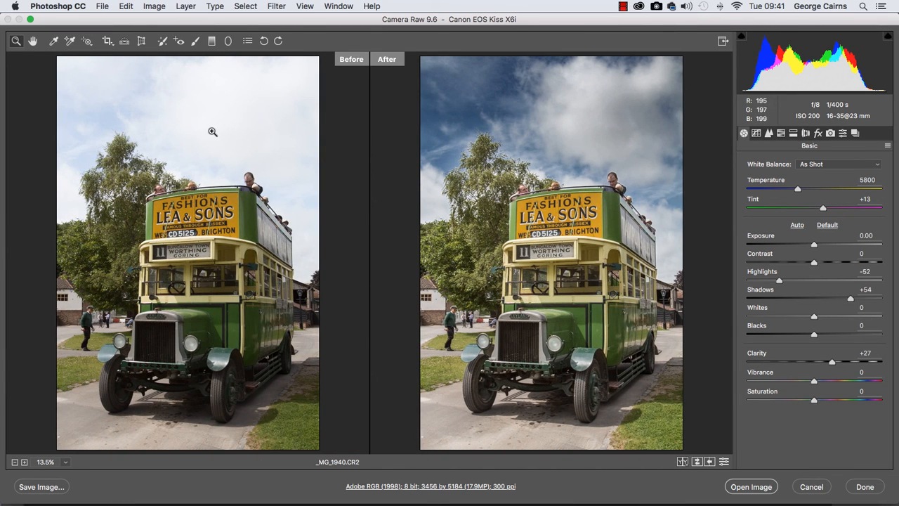
mouse_move(540, 205)
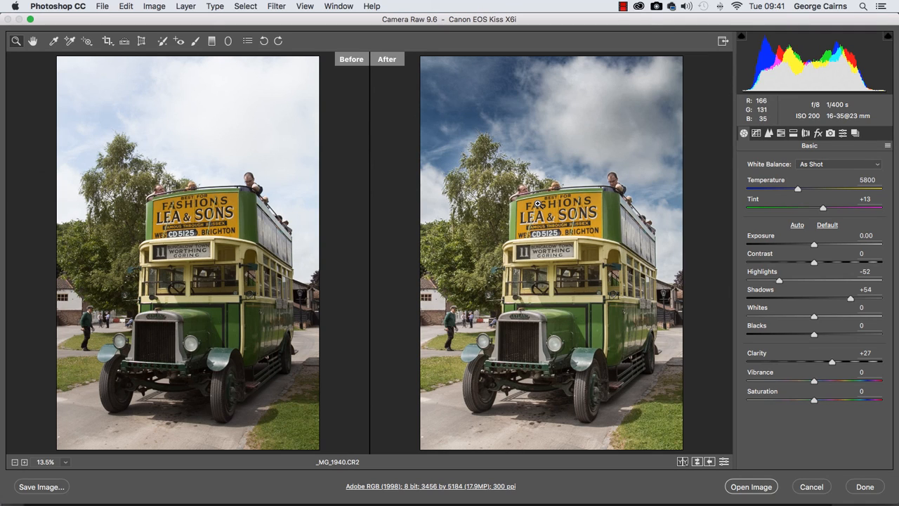